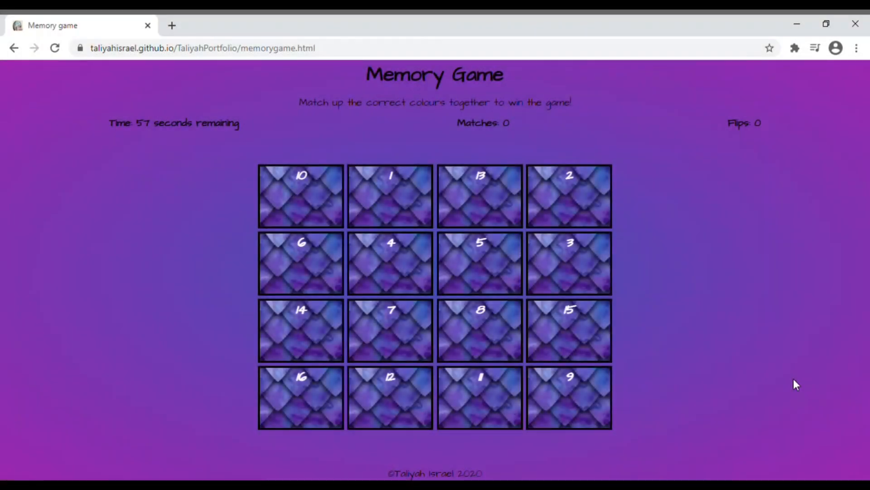
{"action": "mouse_move", "coordinate": [677, 233]}
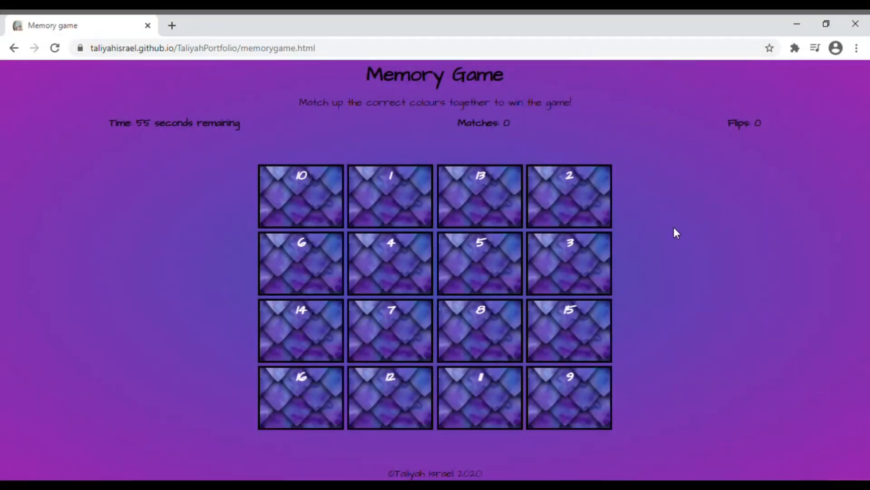
{"action": "mouse_move", "coordinate": [405, 107]}
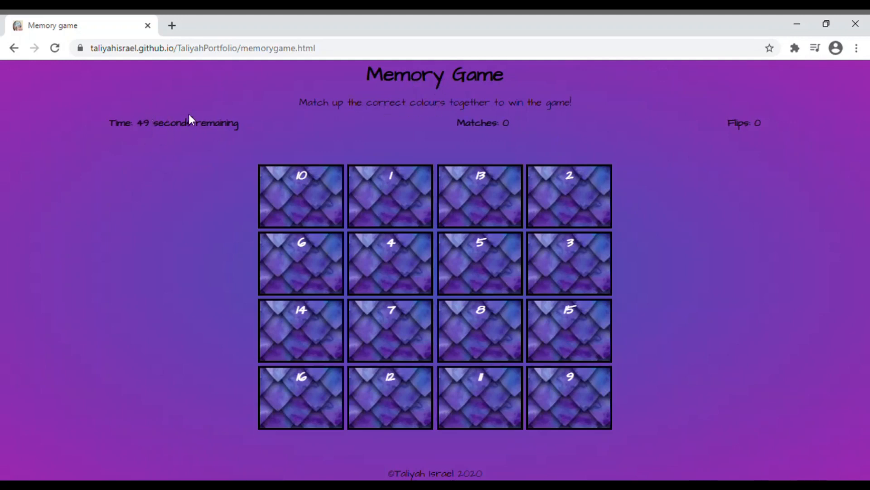
{"action": "mouse_move", "coordinate": [520, 121]}
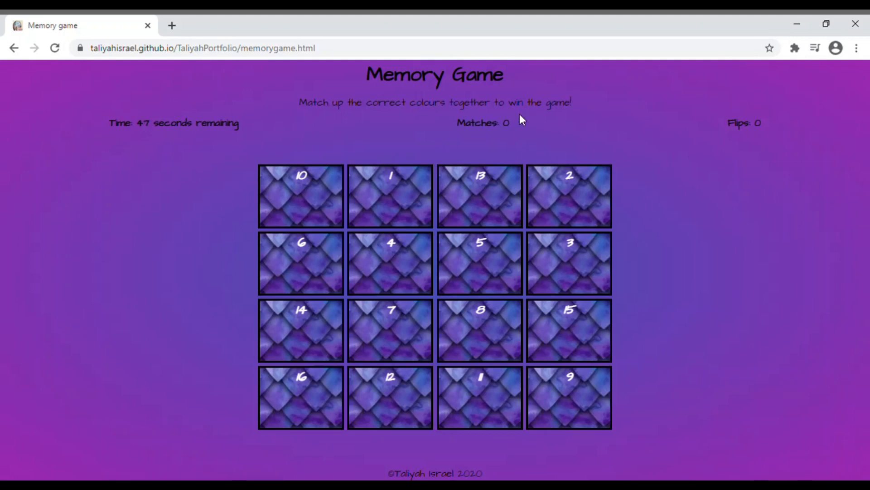
{"action": "mouse_move", "coordinate": [431, 201]}
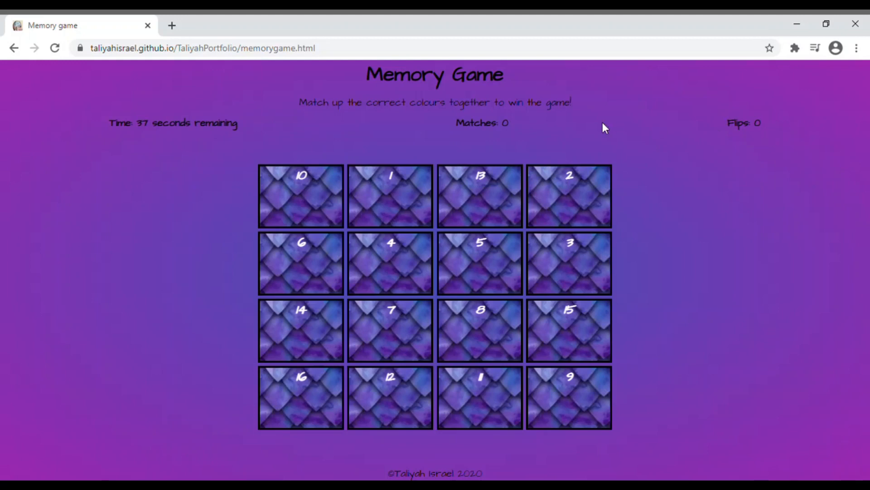
{"action": "mouse_move", "coordinate": [407, 201]}
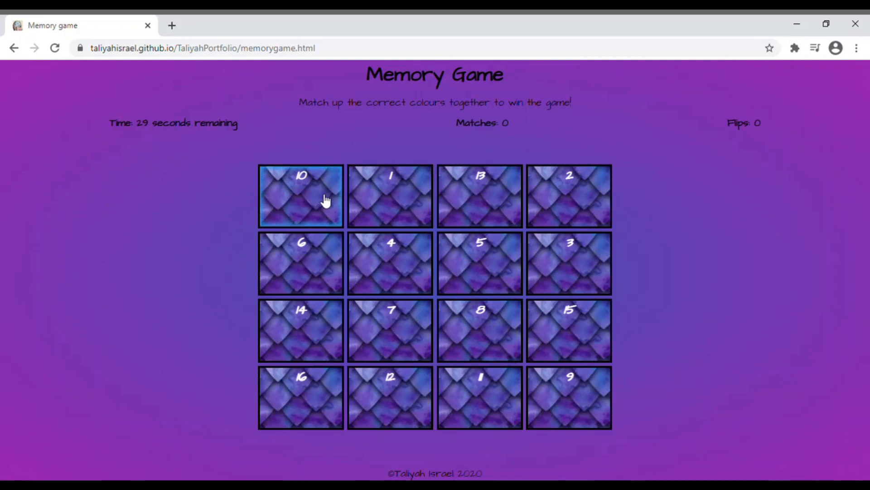
{"action": "mouse_move", "coordinate": [569, 263]}
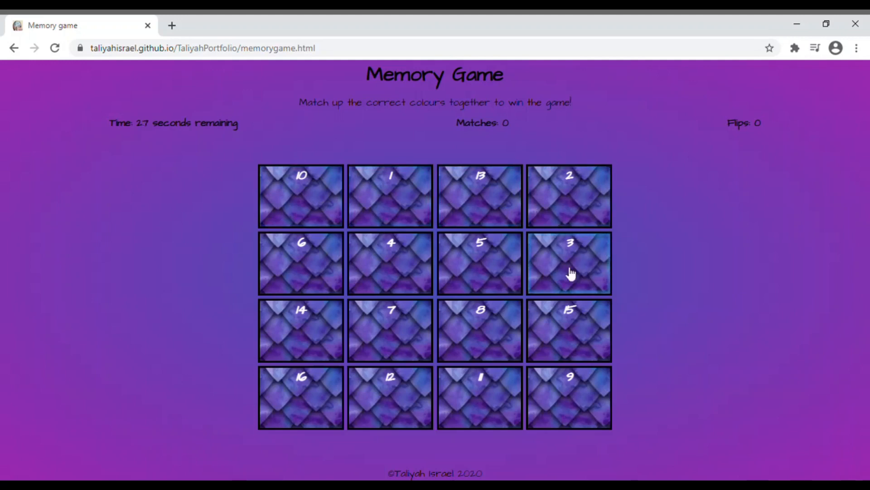
{"action": "mouse_move", "coordinate": [389, 301]}
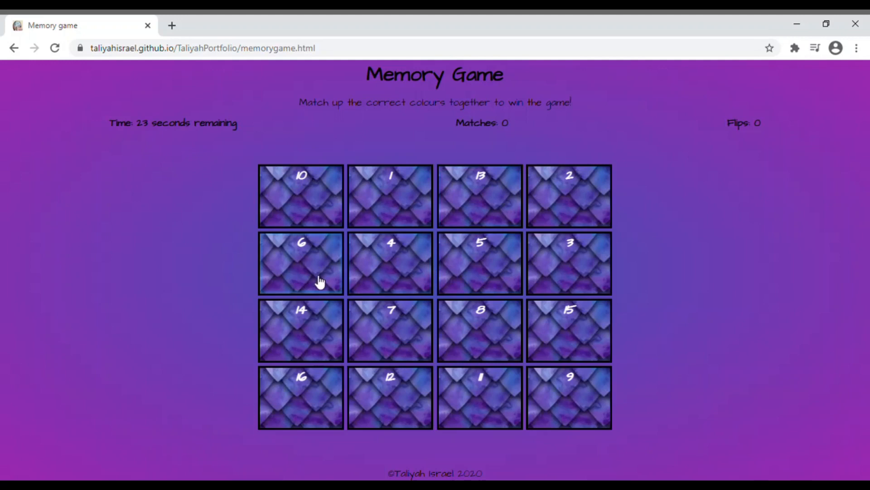
{"action": "mouse_move", "coordinate": [145, 86]}
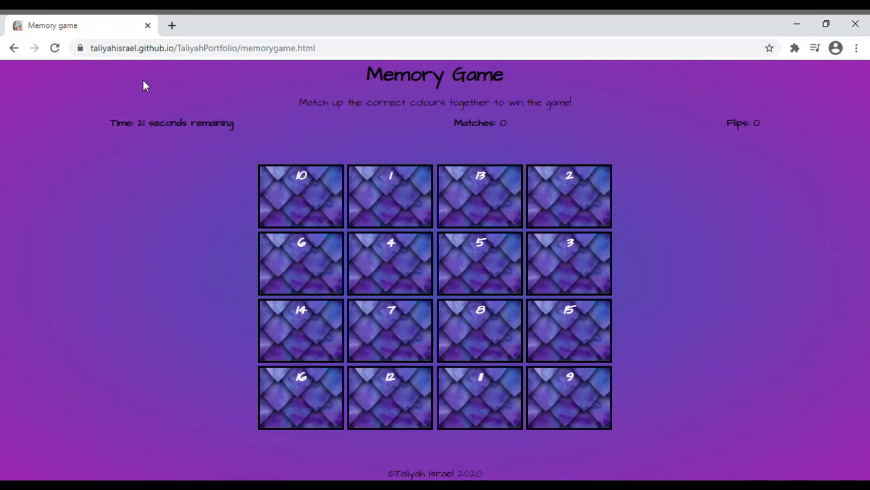
{"action": "mouse_move", "coordinate": [435, 235]}
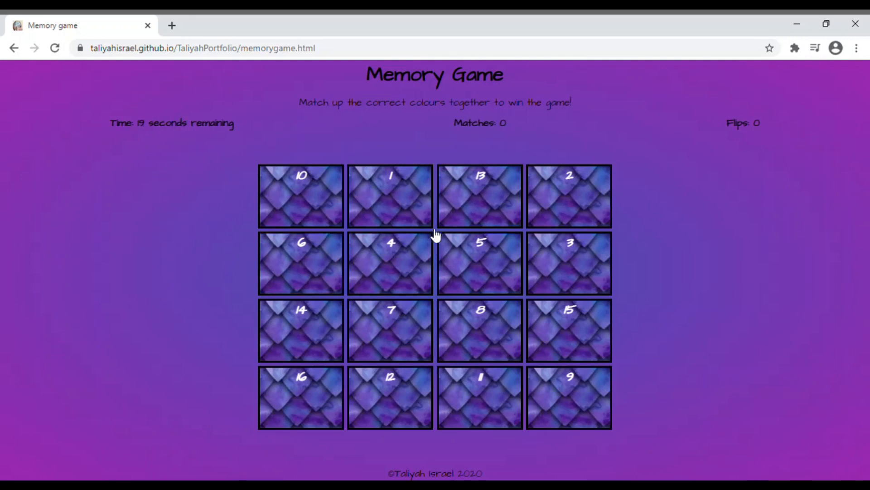
{"action": "mouse_move", "coordinate": [39, 40]}
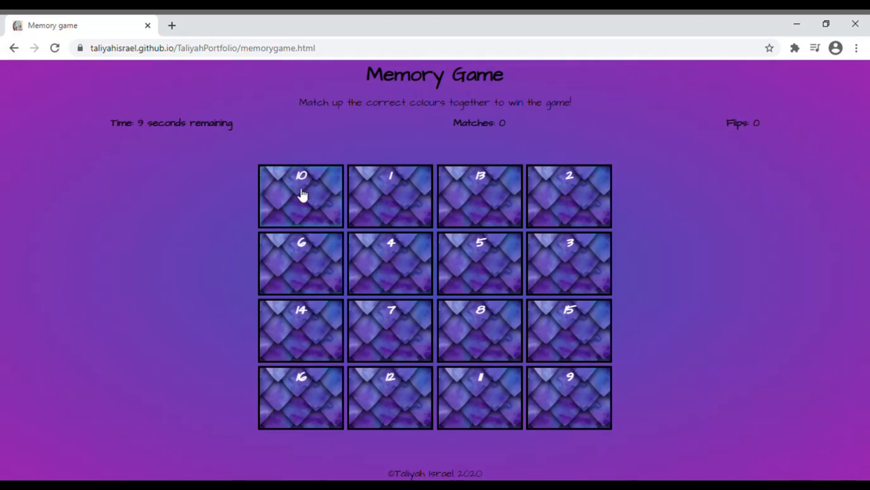
- Turn over card 10 to complete the blue pair, leaving fourteen cards hidden as the timer runs down
{"action": "left_click", "coordinate": [389, 263]}
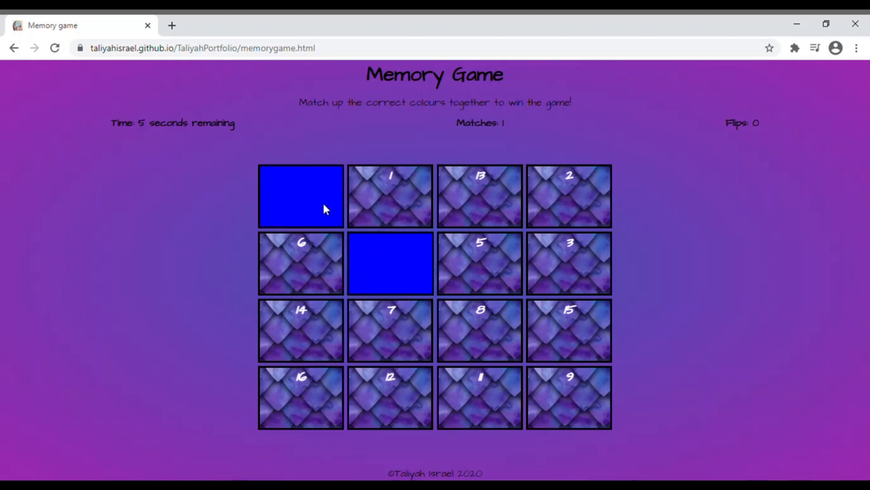
{"action": "mouse_move", "coordinate": [386, 251]}
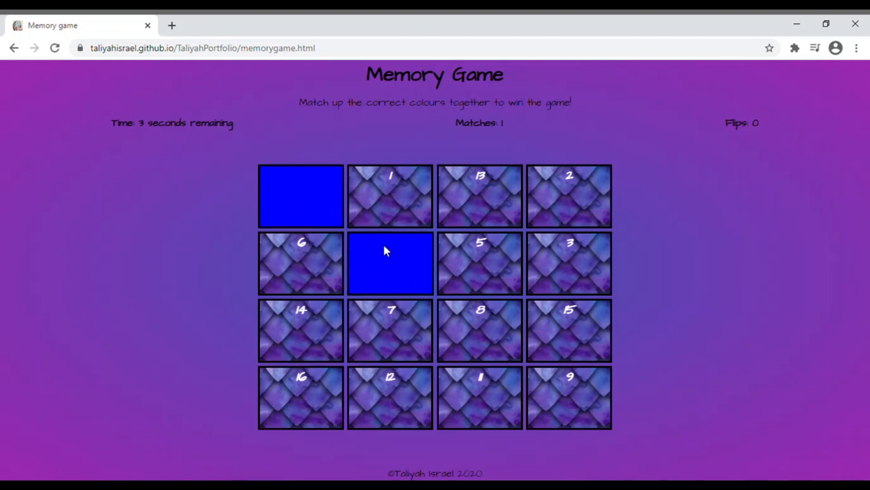
{"action": "mouse_move", "coordinate": [496, 157]}
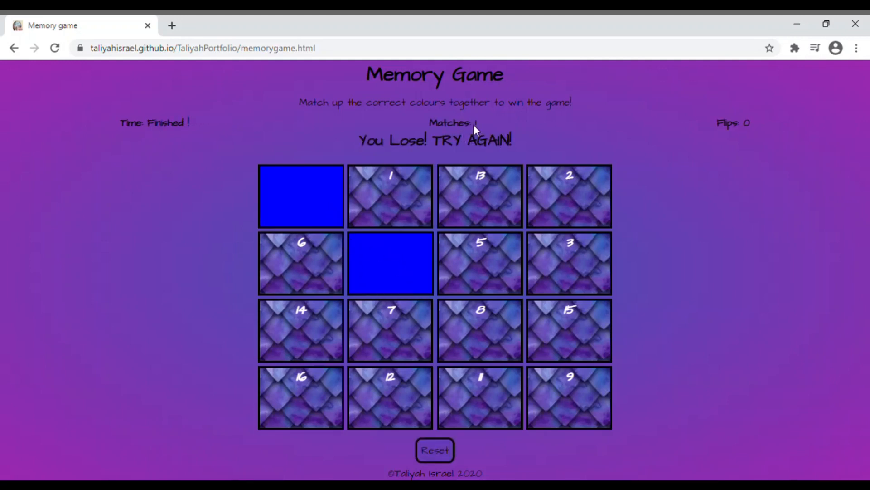
{"action": "mouse_move", "coordinate": [698, 155]}
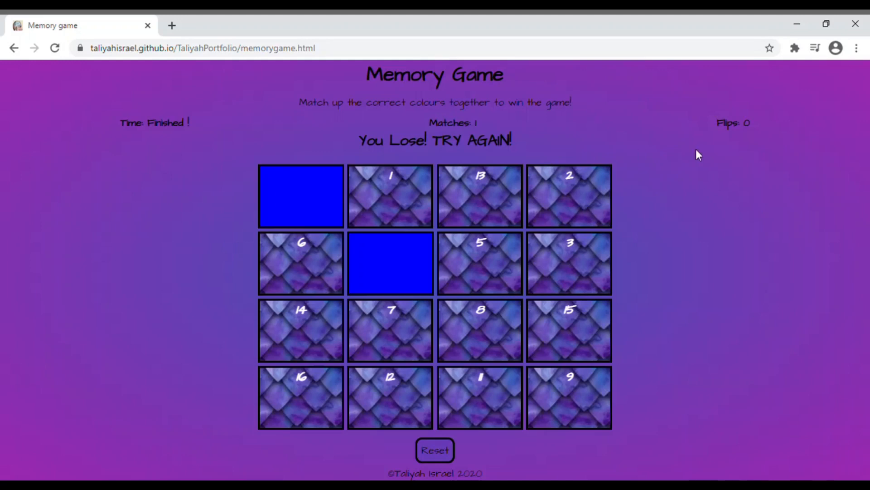
{"action": "mouse_move", "coordinate": [155, 121]}
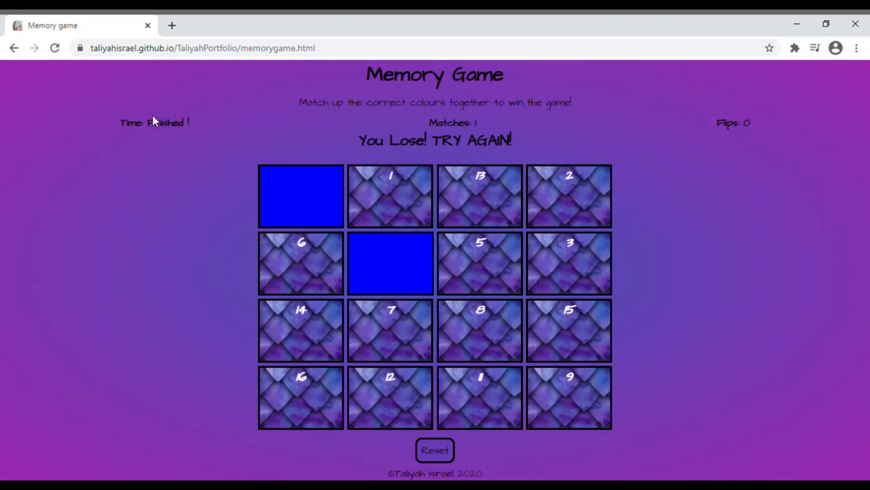
{"action": "mouse_move", "coordinate": [143, 140]}
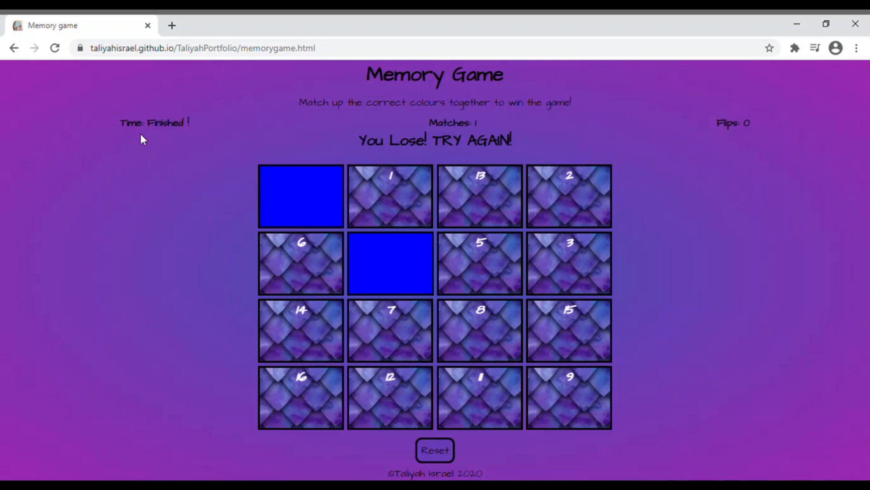
{"action": "mouse_move", "coordinate": [165, 115]}
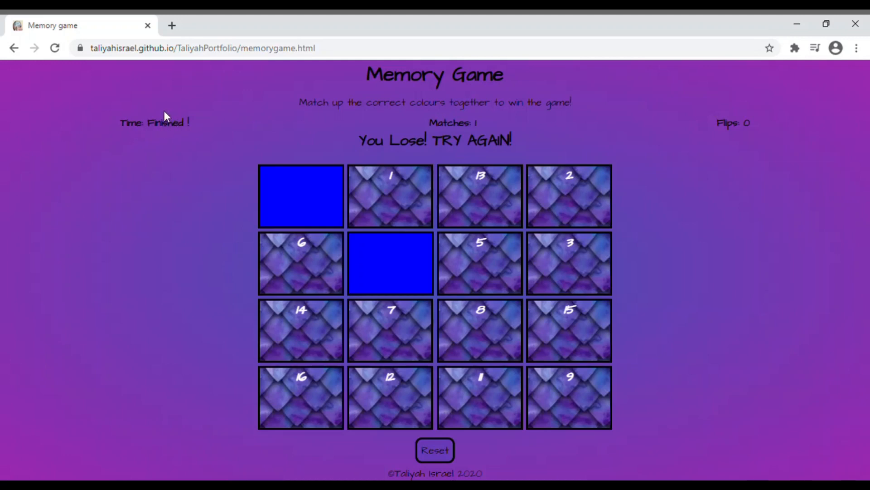
{"action": "mouse_move", "coordinate": [406, 164]}
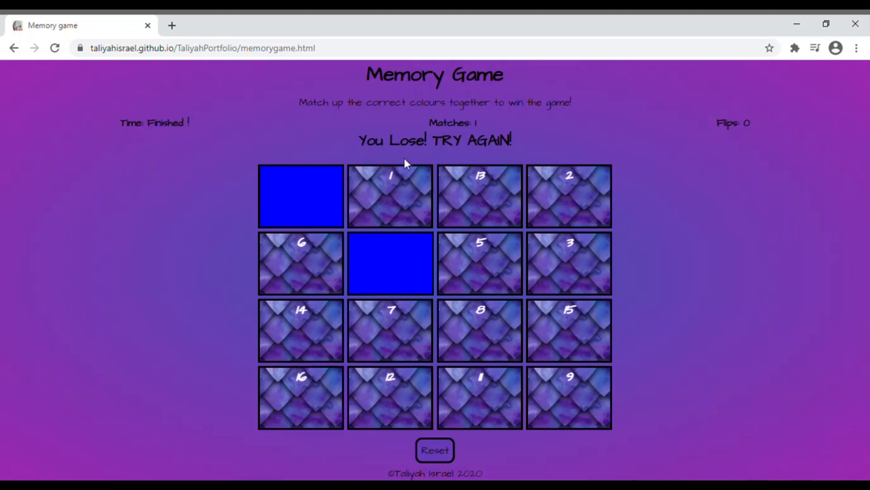
{"action": "mouse_move", "coordinate": [396, 158]}
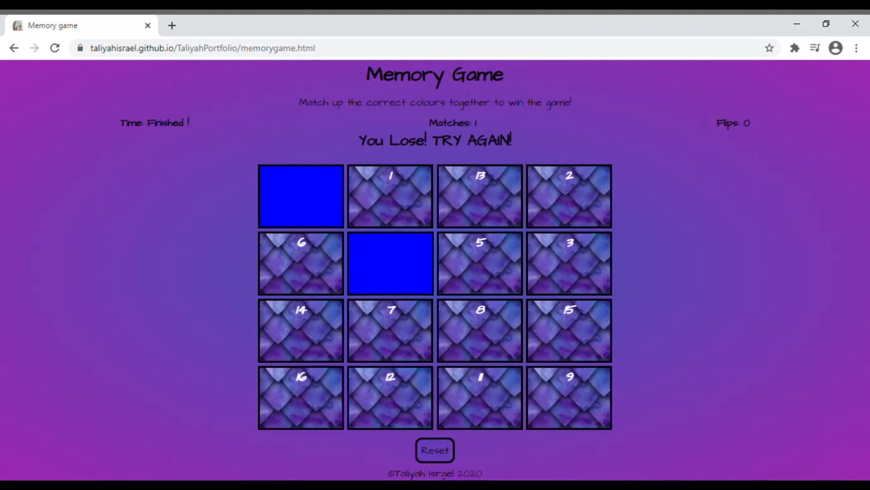
{"action": "mouse_move", "coordinate": [463, 430]}
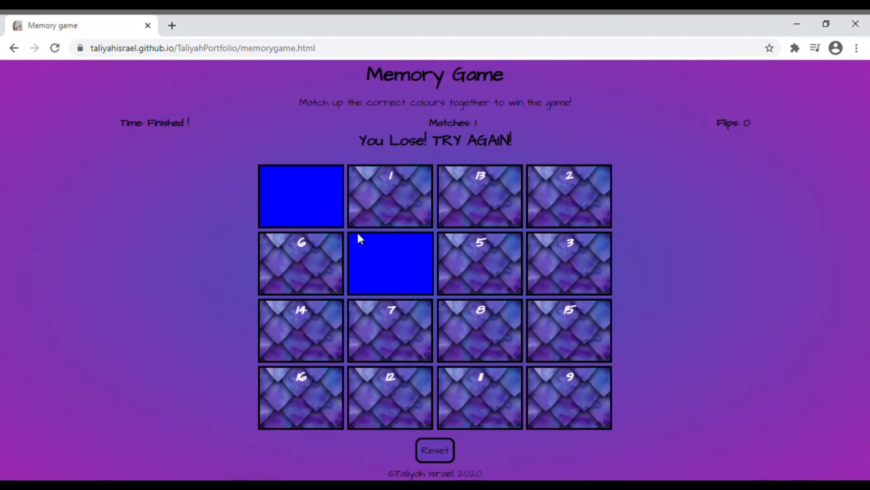
{"action": "mouse_move", "coordinate": [434, 450]}
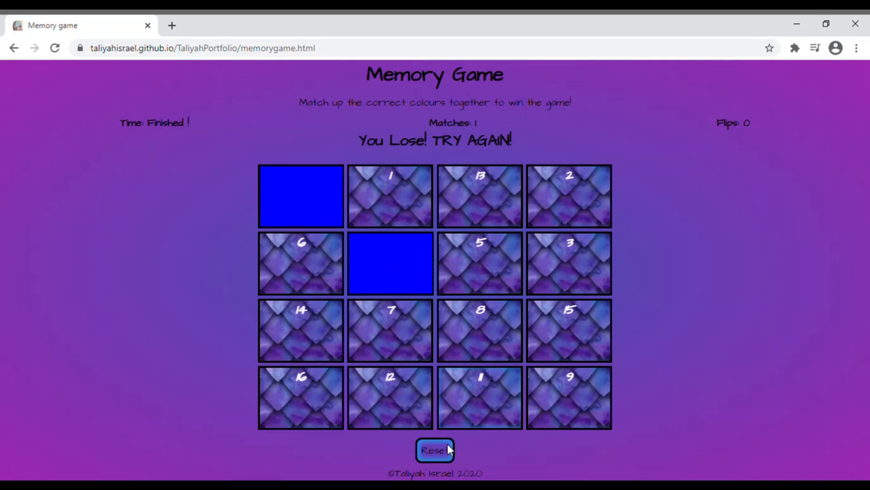
- Flip cards across the grid without matching any colours until time runs out and 'You Lose! TRY AGAIN!' appears
{"action": "left_click", "coordinate": [435, 450]}
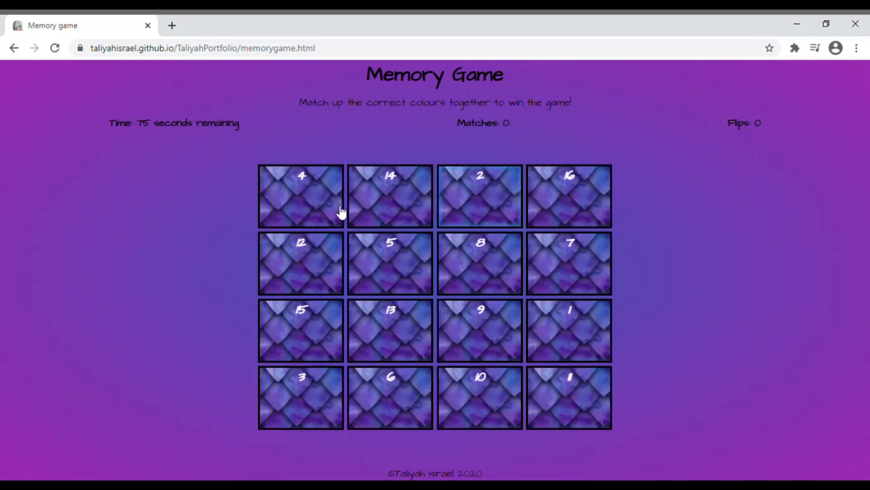
{"action": "left_click", "coordinate": [301, 196]}
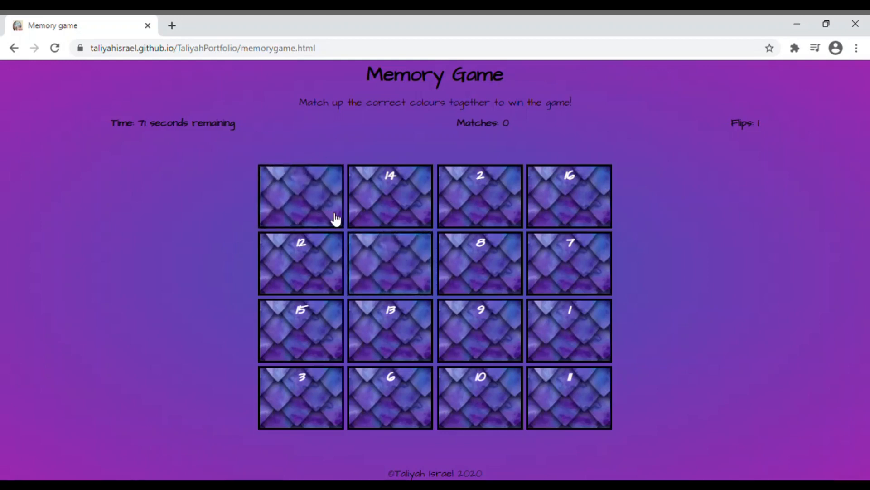
{"action": "mouse_move", "coordinate": [390, 253]}
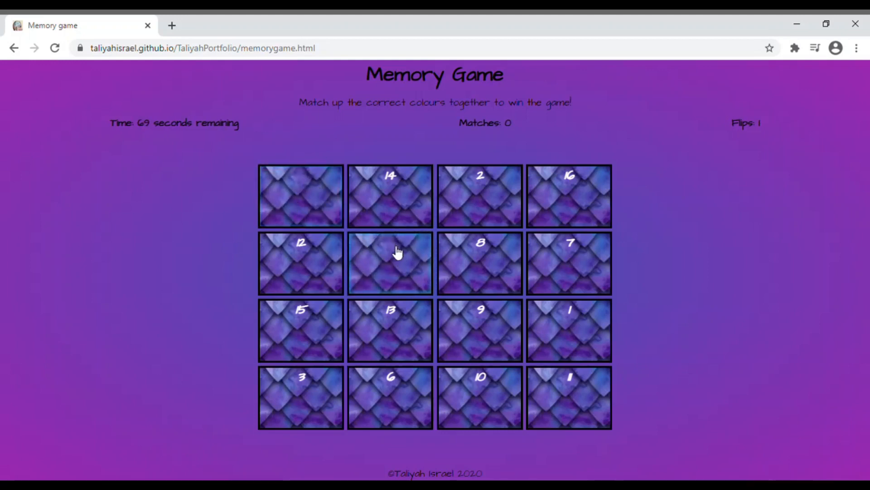
{"action": "mouse_move", "coordinate": [516, 315]}
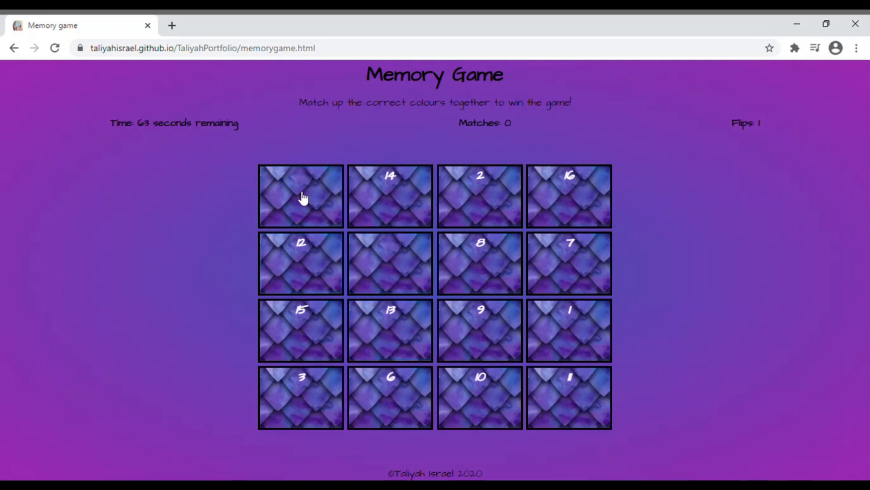
{"action": "mouse_move", "coordinate": [749, 140]}
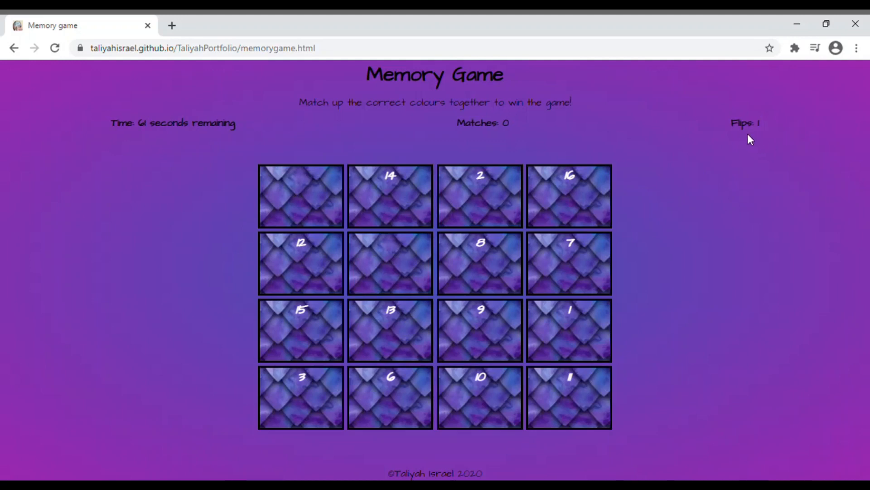
{"action": "mouse_move", "coordinate": [450, 147]}
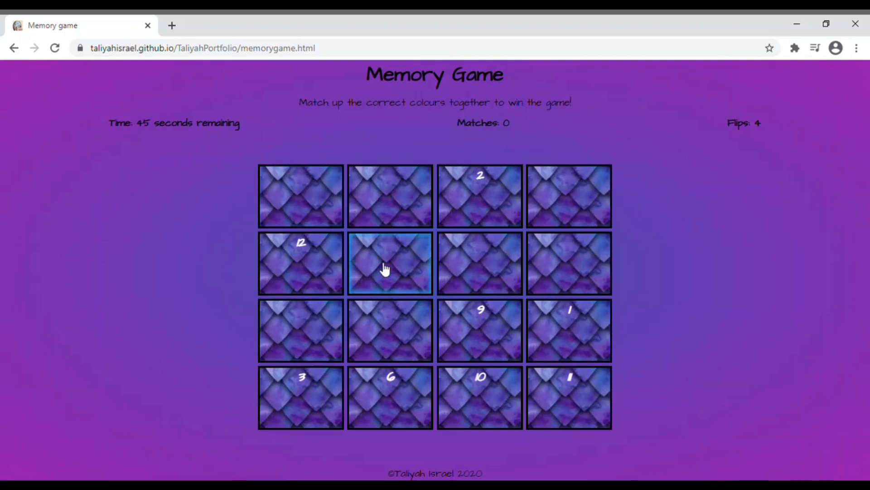
{"action": "mouse_move", "coordinate": [437, 192]}
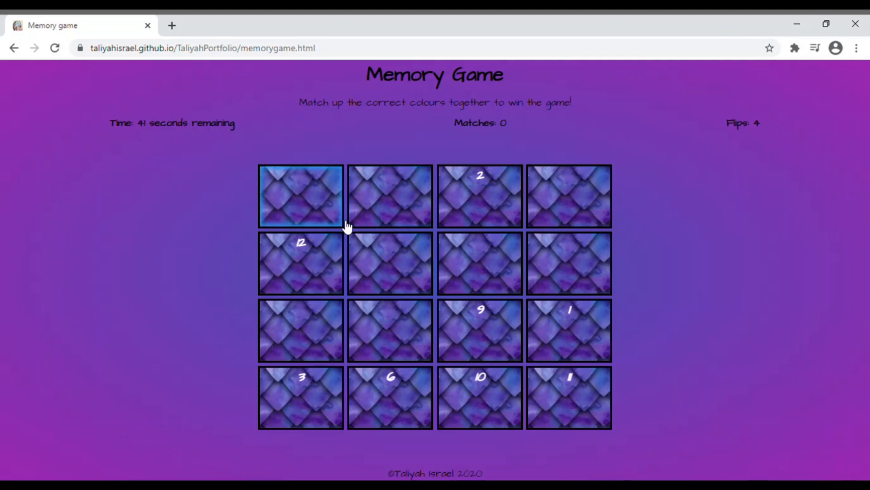
{"action": "mouse_move", "coordinate": [390, 263]}
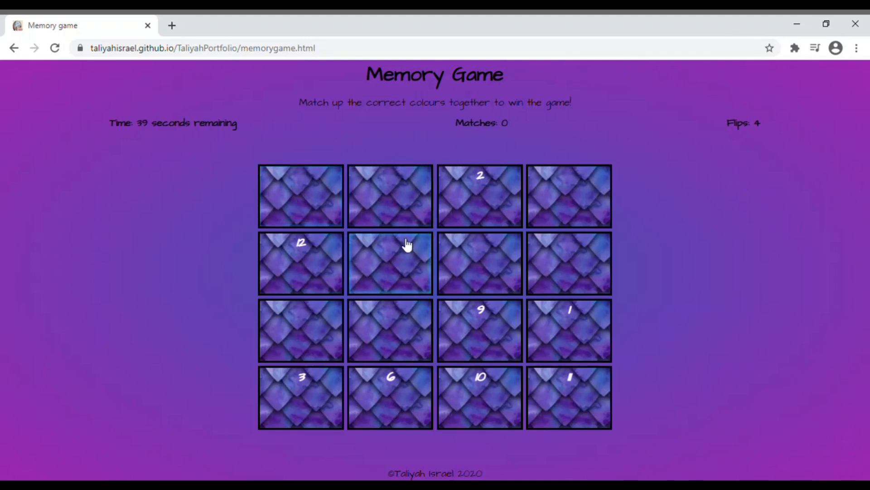
{"action": "left_click", "coordinate": [390, 330]}
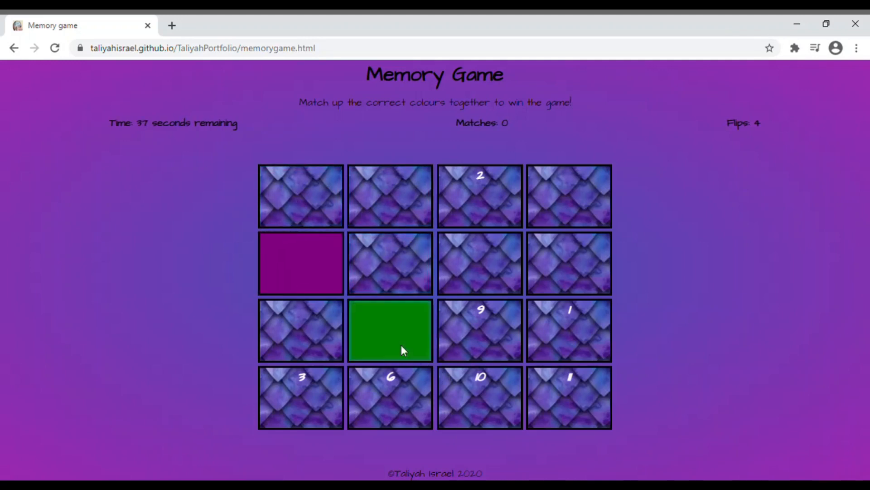
{"action": "left_click", "coordinate": [301, 397]}
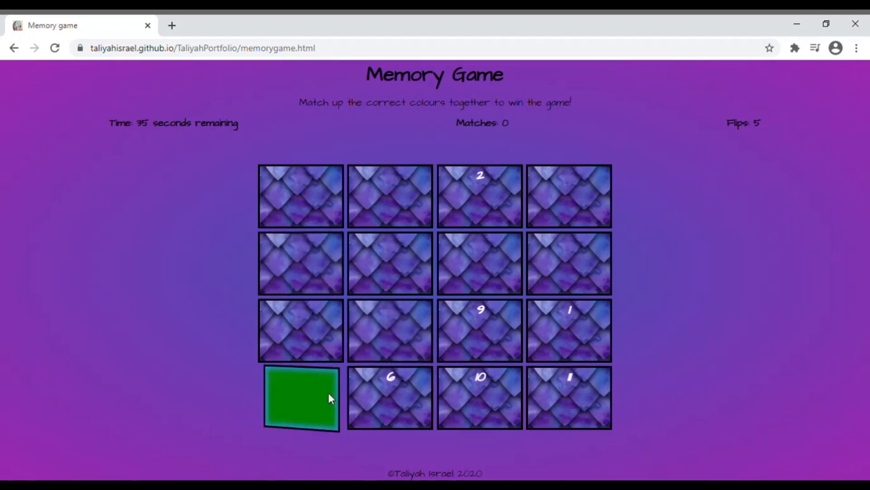
{"action": "left_click", "coordinate": [390, 263]}
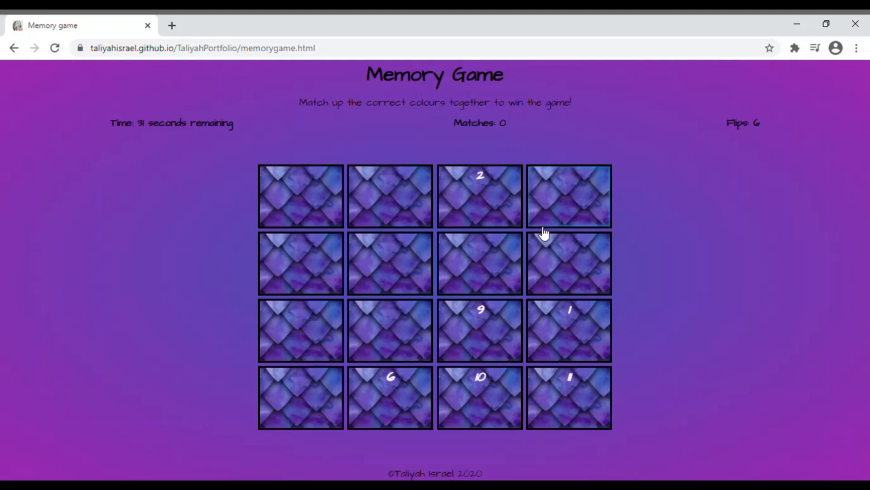
{"action": "left_click", "coordinate": [480, 330]}
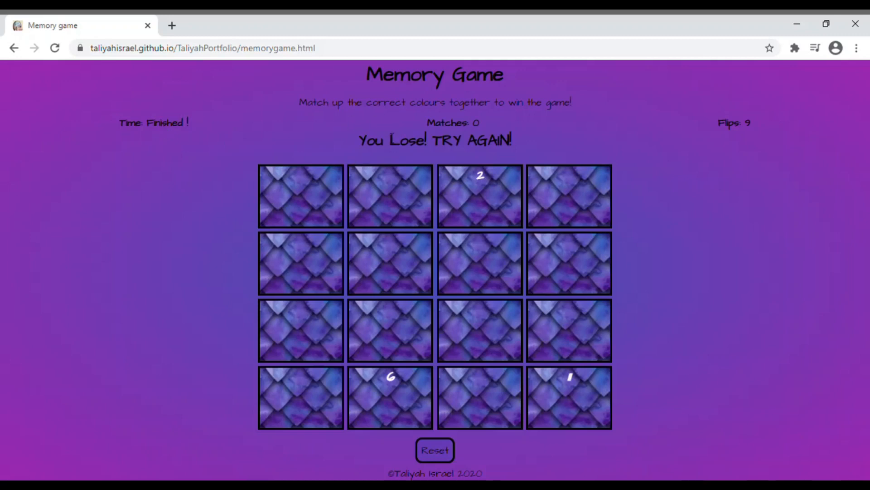
{"action": "mouse_move", "coordinate": [332, 400]}
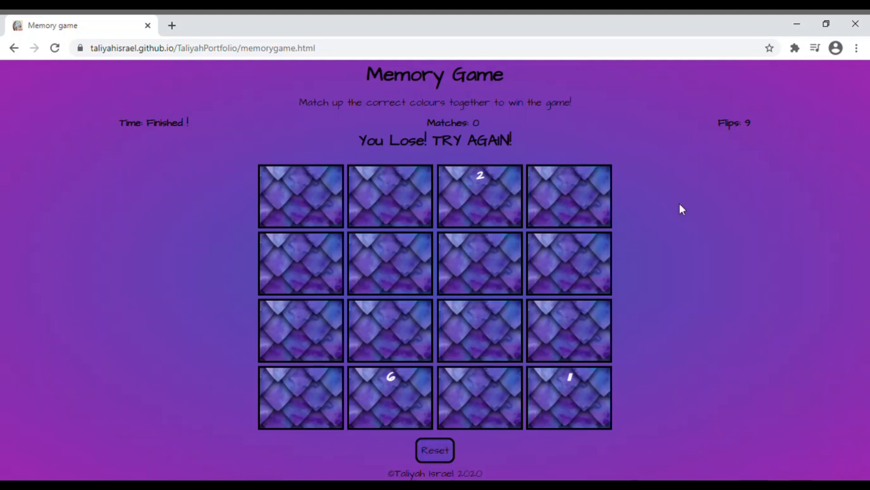
{"action": "mouse_move", "coordinate": [501, 120]}
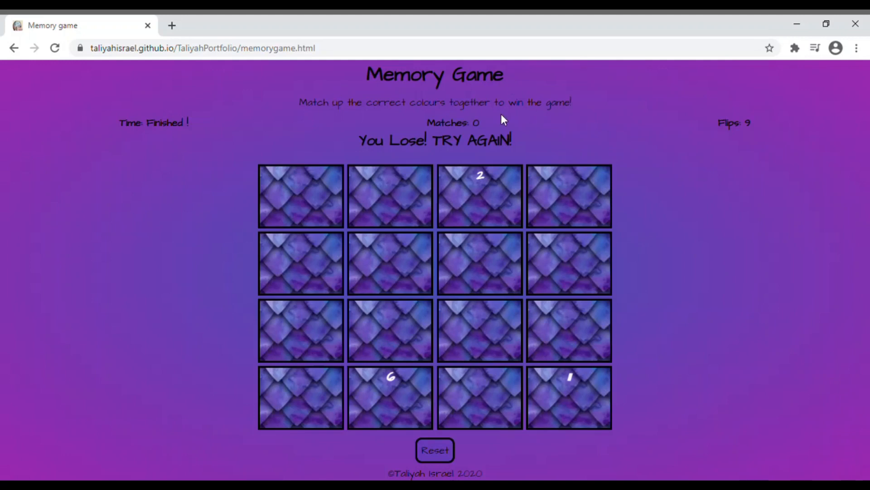
{"action": "mouse_move", "coordinate": [388, 114]}
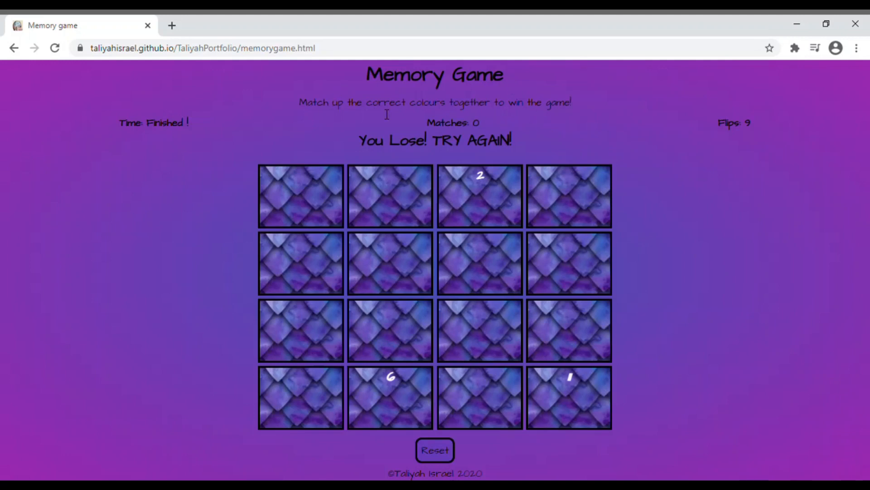
{"action": "mouse_move", "coordinate": [310, 110]}
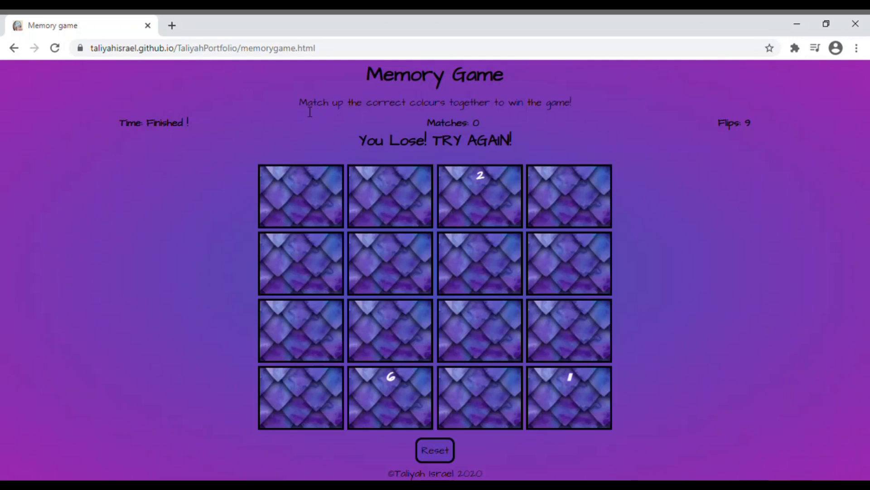
{"action": "mouse_move", "coordinate": [188, 136]}
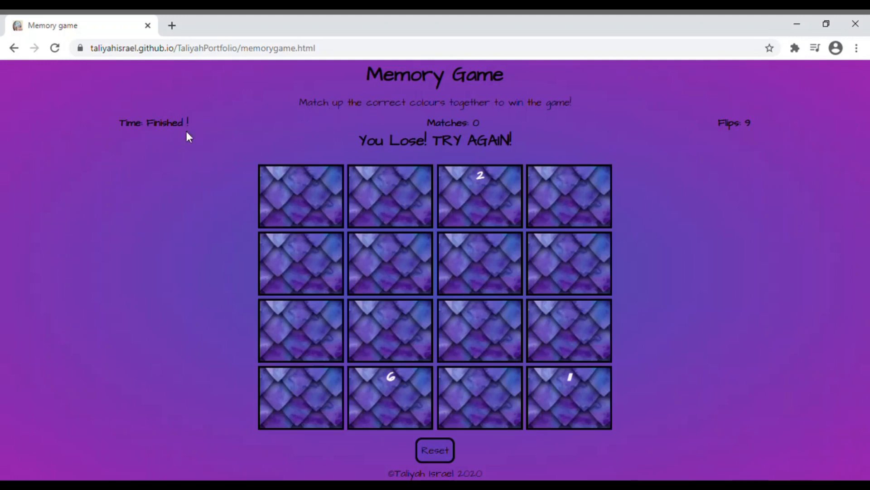
{"action": "mouse_move", "coordinate": [262, 110]}
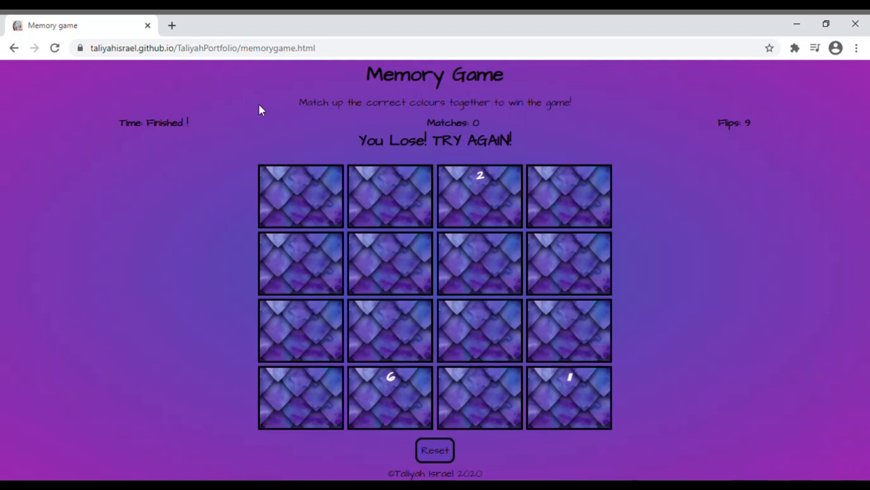
{"action": "mouse_move", "coordinate": [303, 133]}
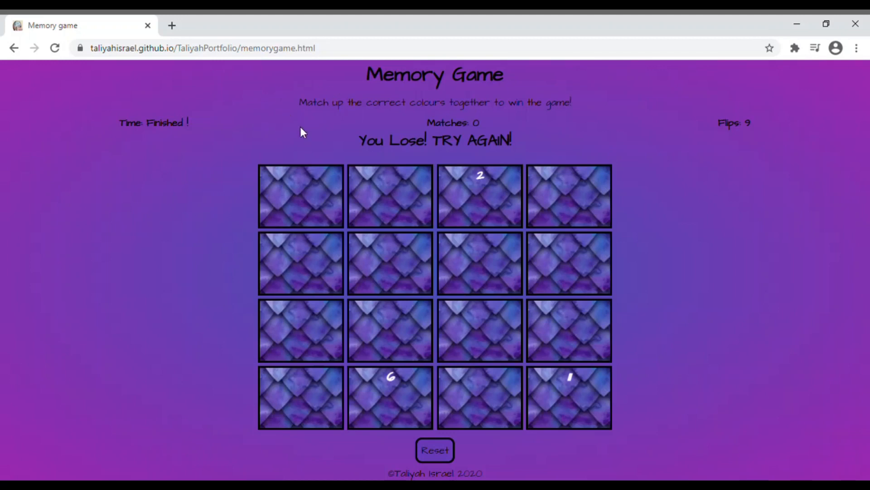
{"action": "mouse_move", "coordinate": [515, 158]}
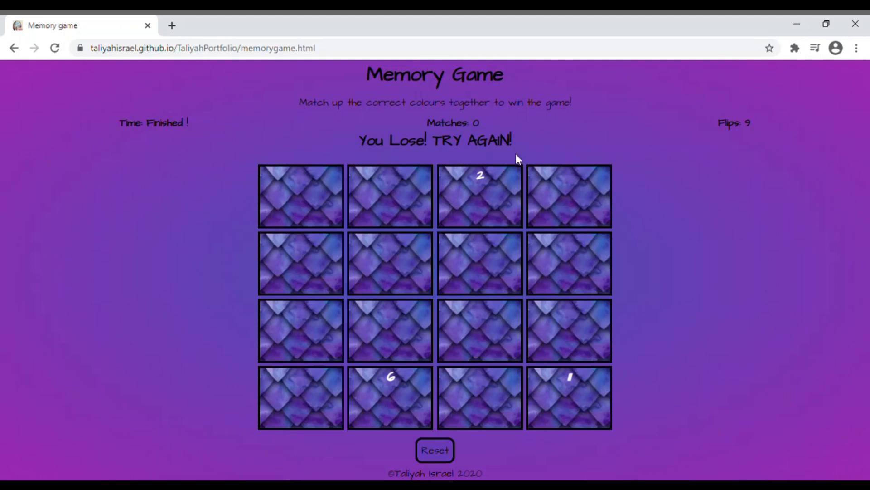
{"action": "mouse_move", "coordinate": [458, 241]}
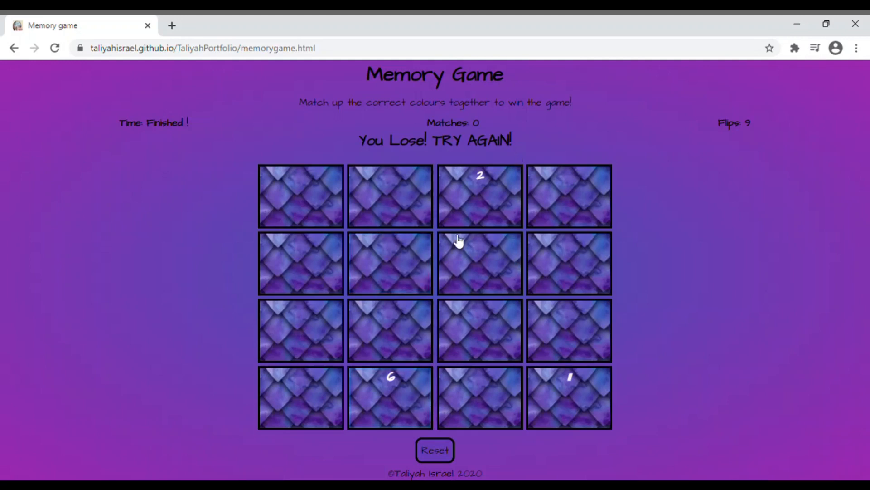